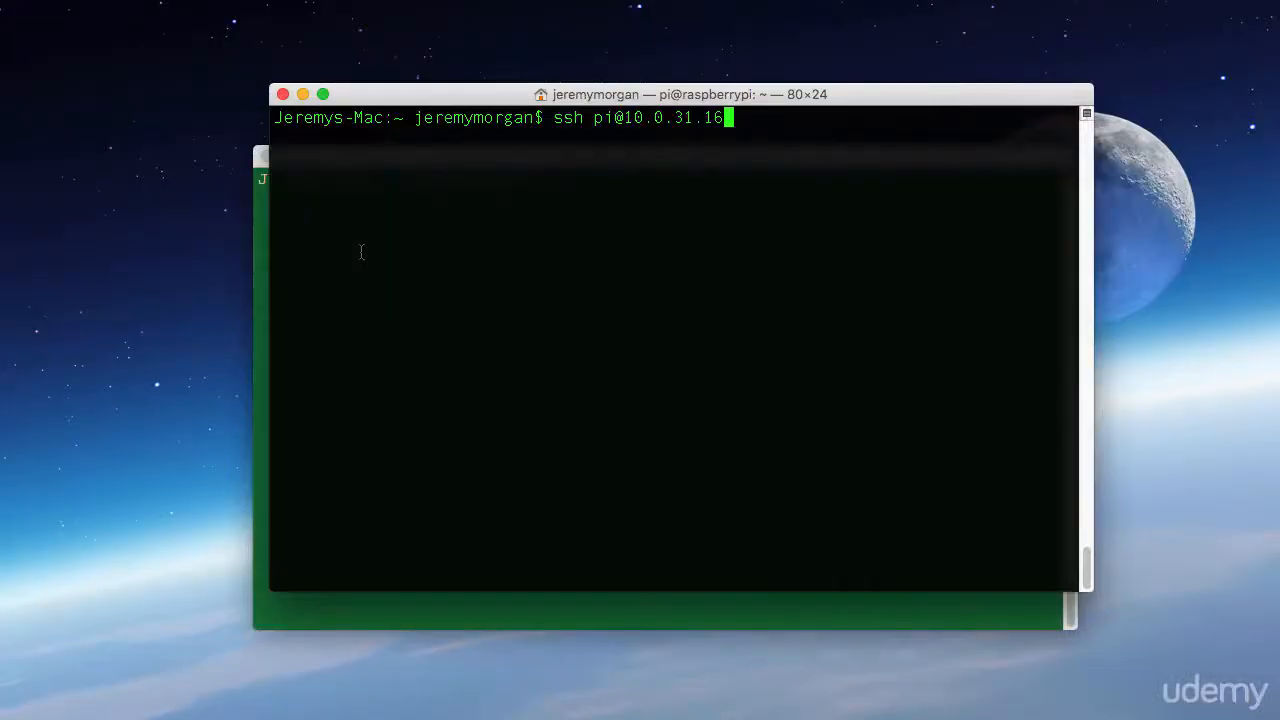
pyautogui.moveTo(424, 256)
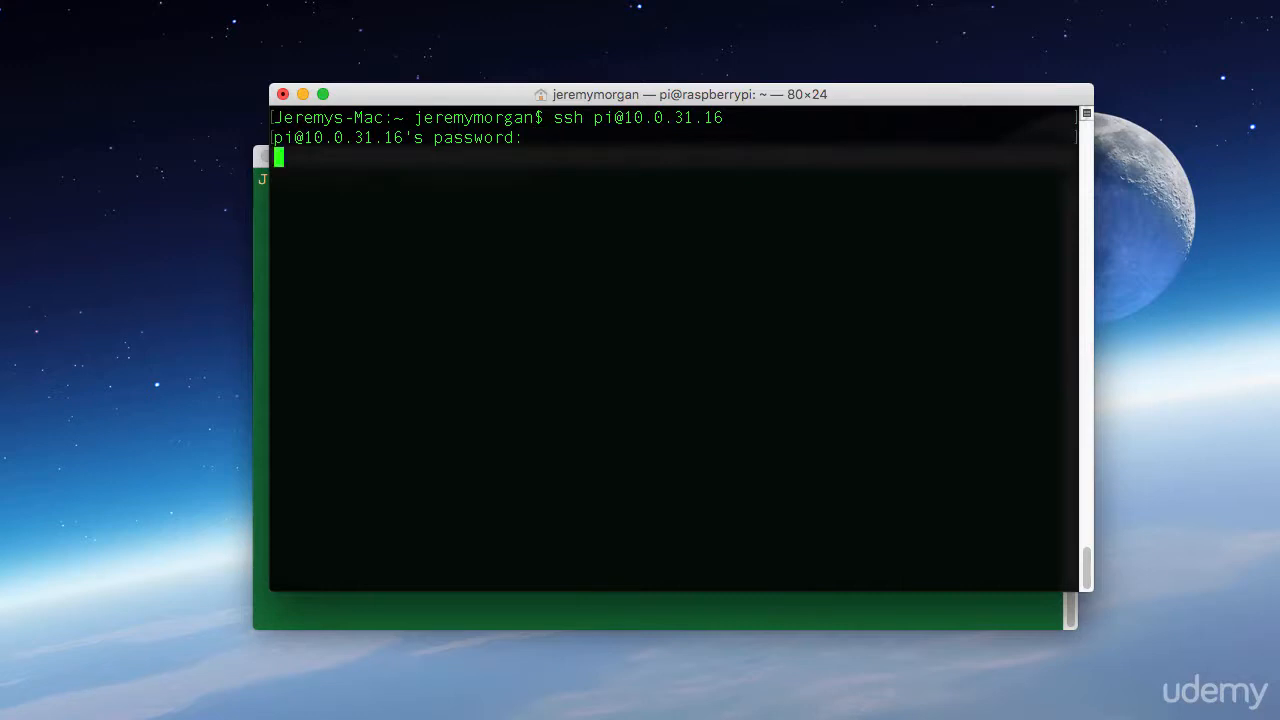
pyautogui.press('enter')
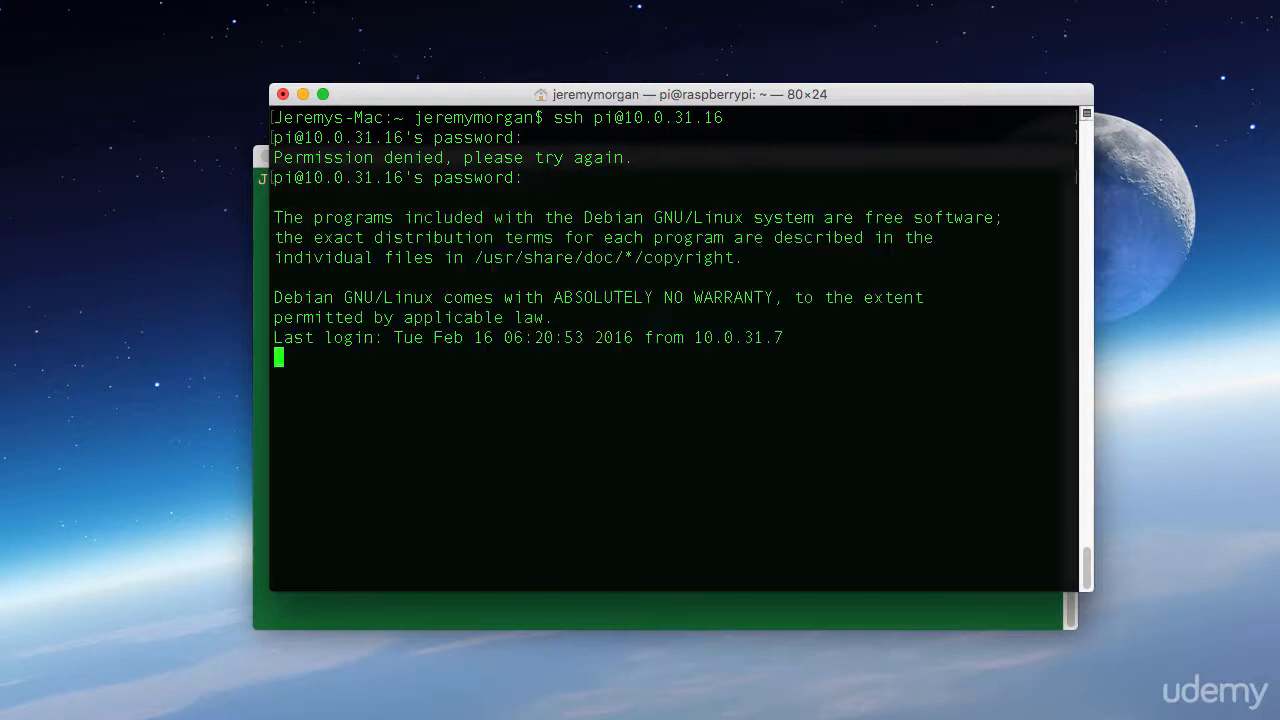
pyautogui.press('Return')
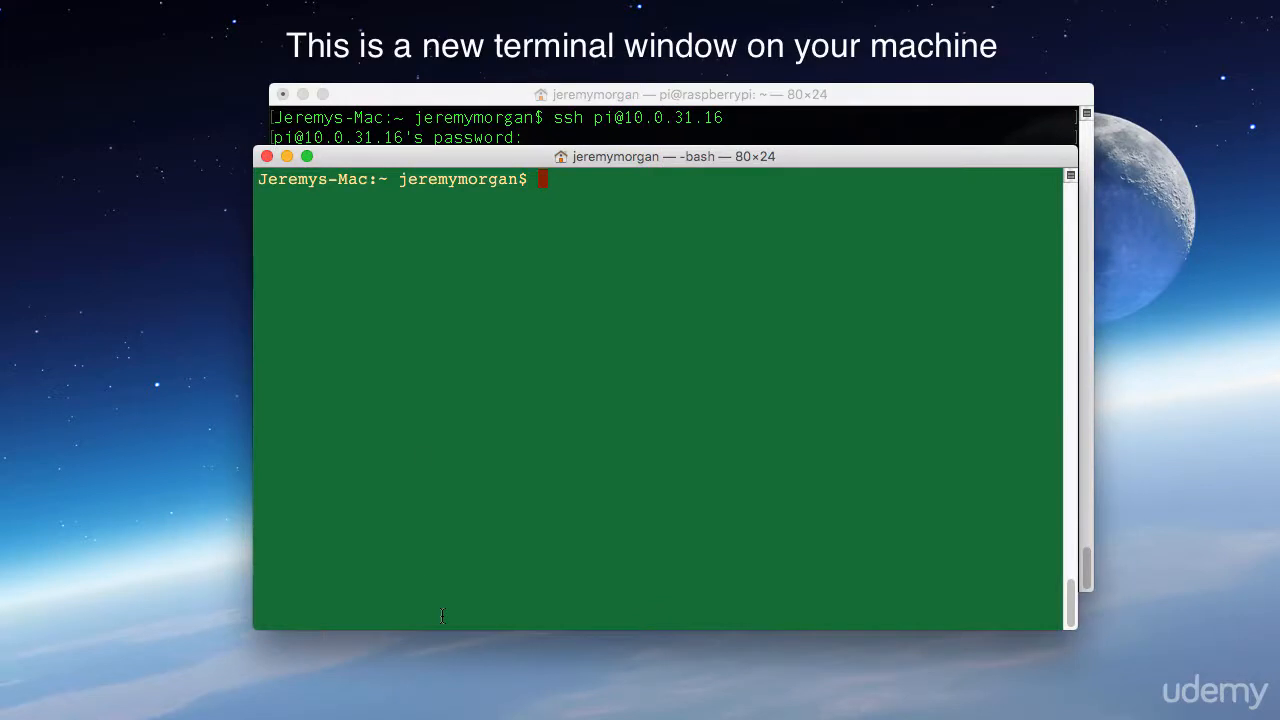
pyautogui.moveTo(560, 168)
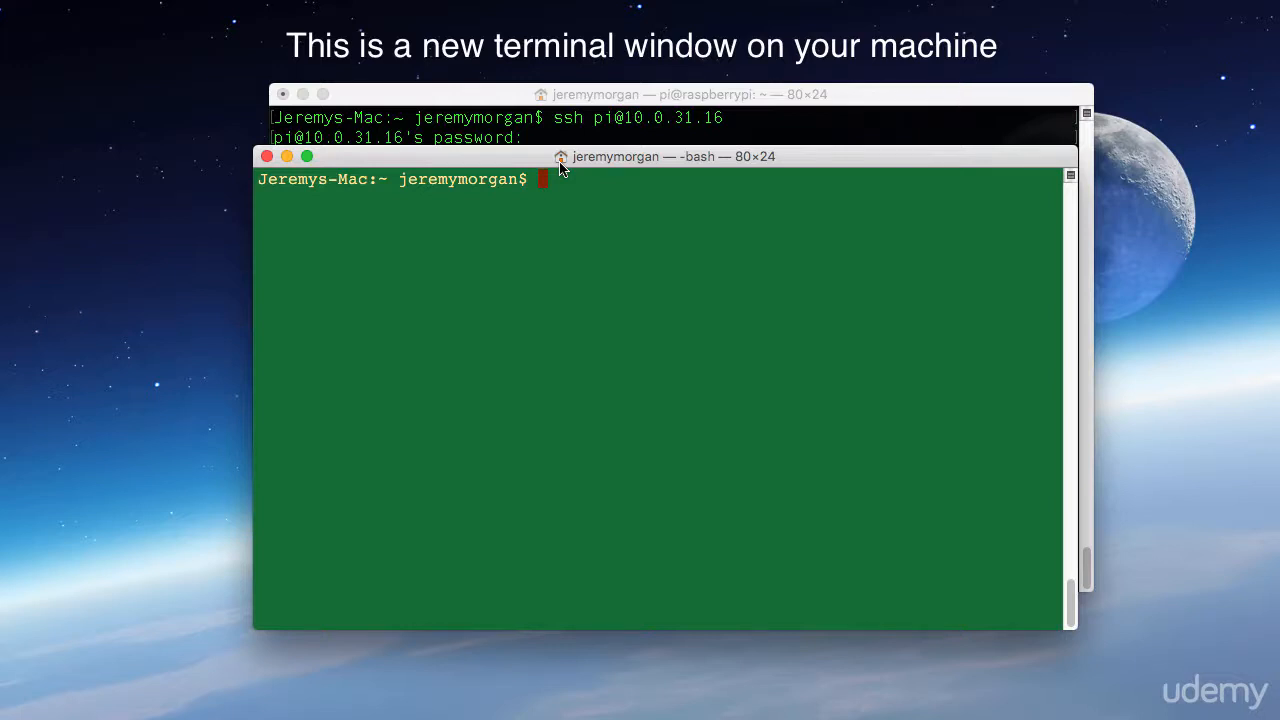
# - List the existing keys in ~/.ssh from a new local shell
pyautogui.write('ls ~/.ssh')
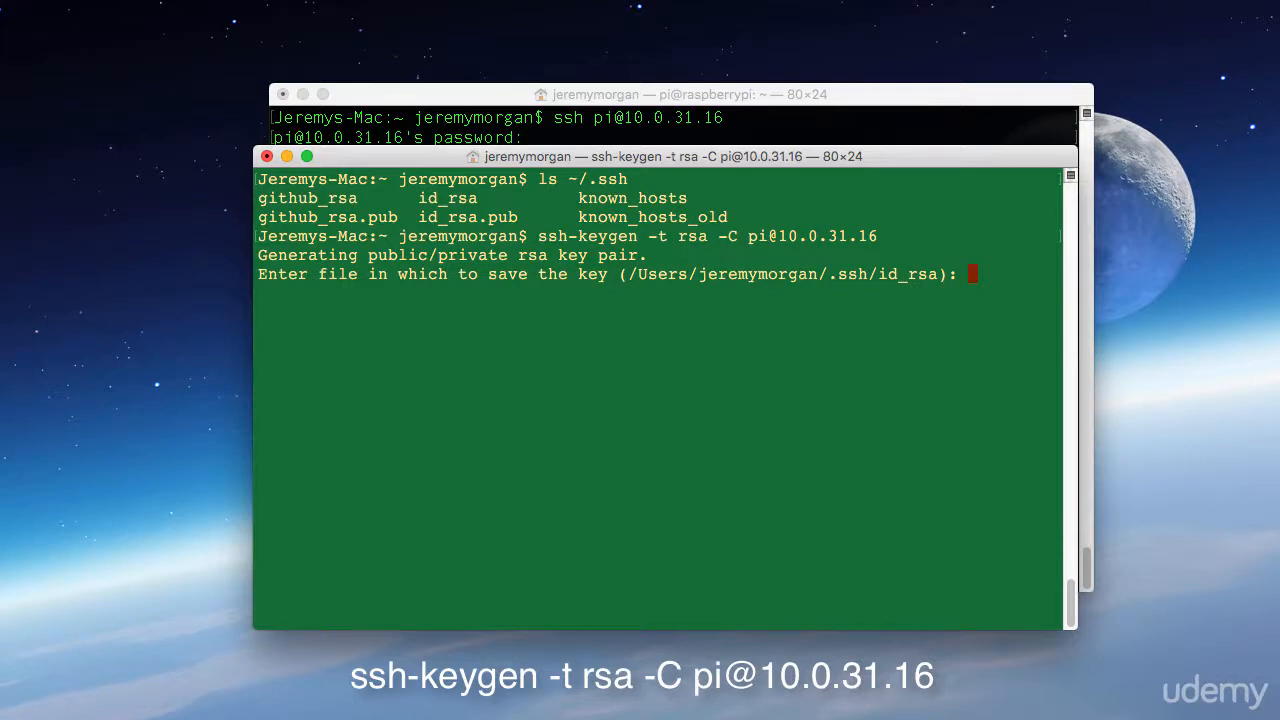
# - Overwrite the old id_rsa with the new RSA key pair, then list ~/.ssh again
pyautogui.write('y/n)? y')
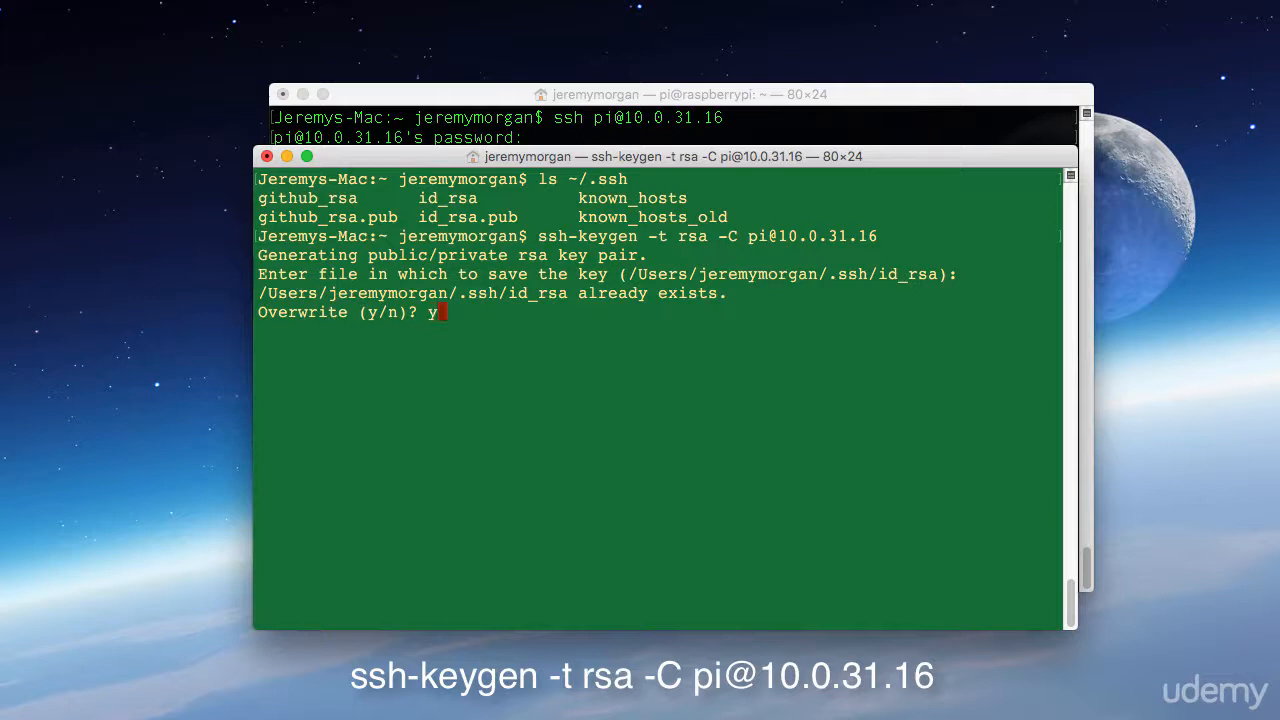
pyautogui.press('enter')
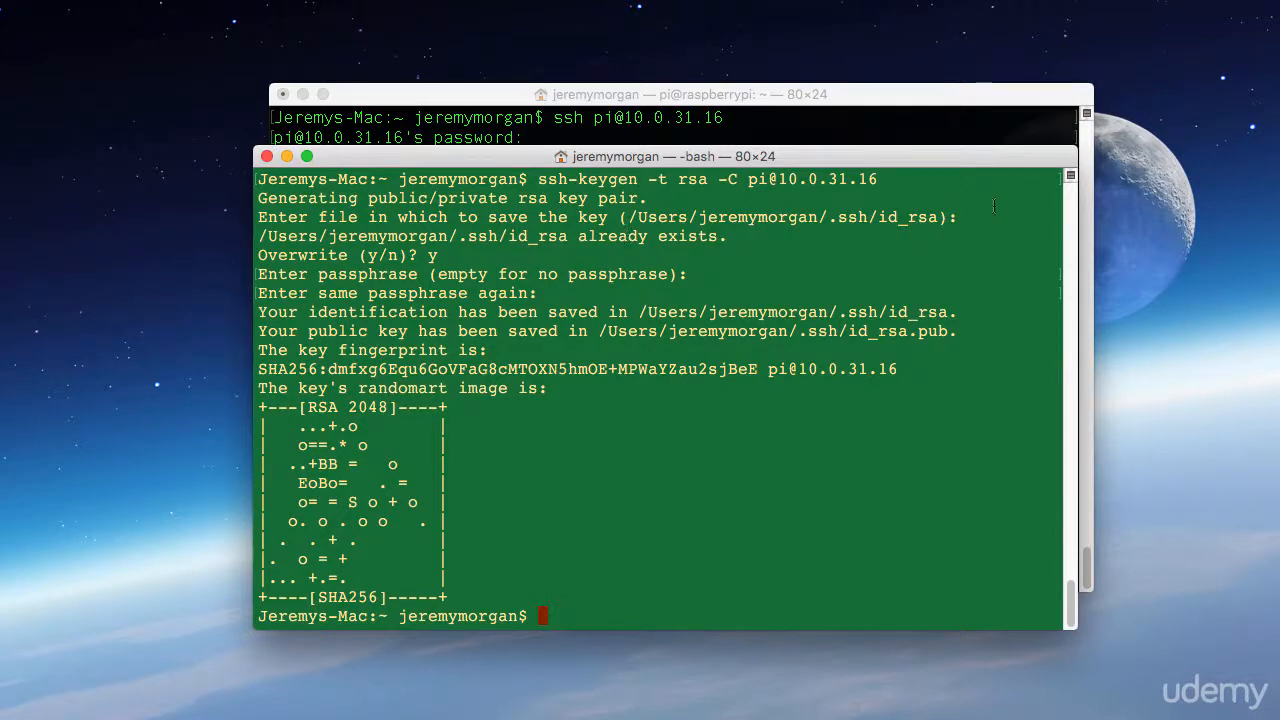
pyautogui.write('ls ~/.ssh')
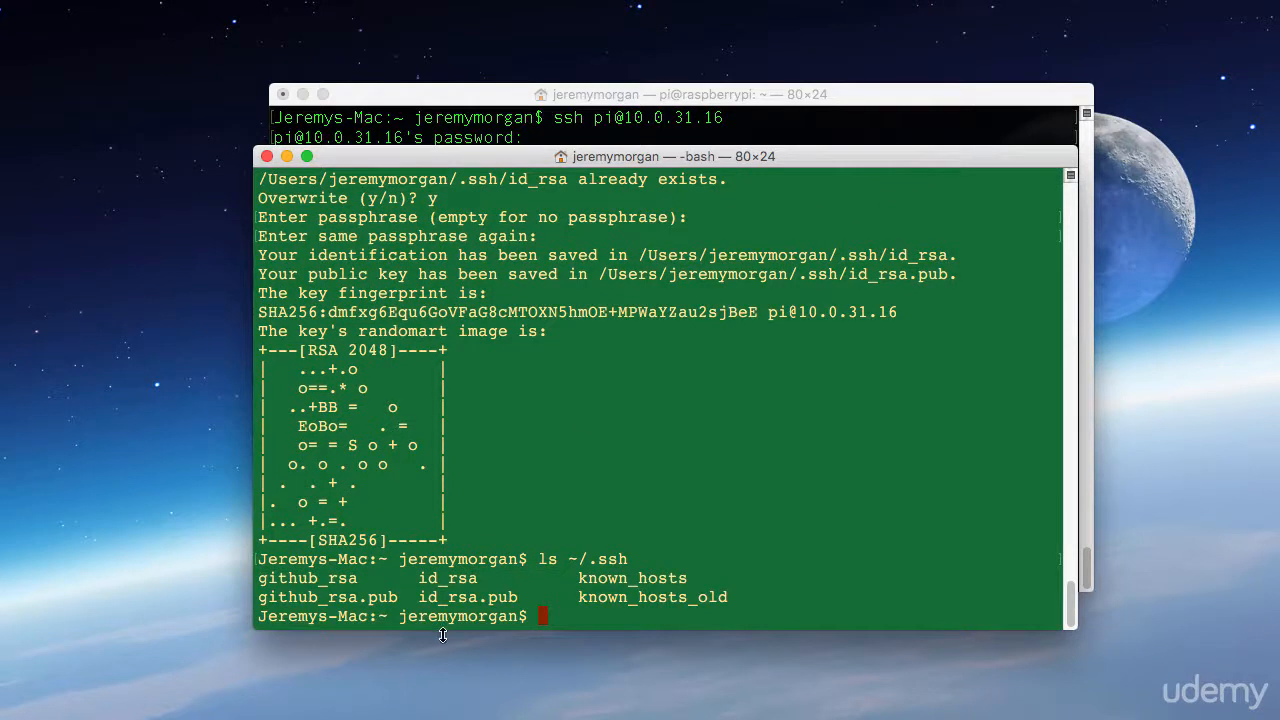
# - Select the id_rsa.pub file name in the listing to confirm the public key exists
pyautogui.doubleClick(448, 578)
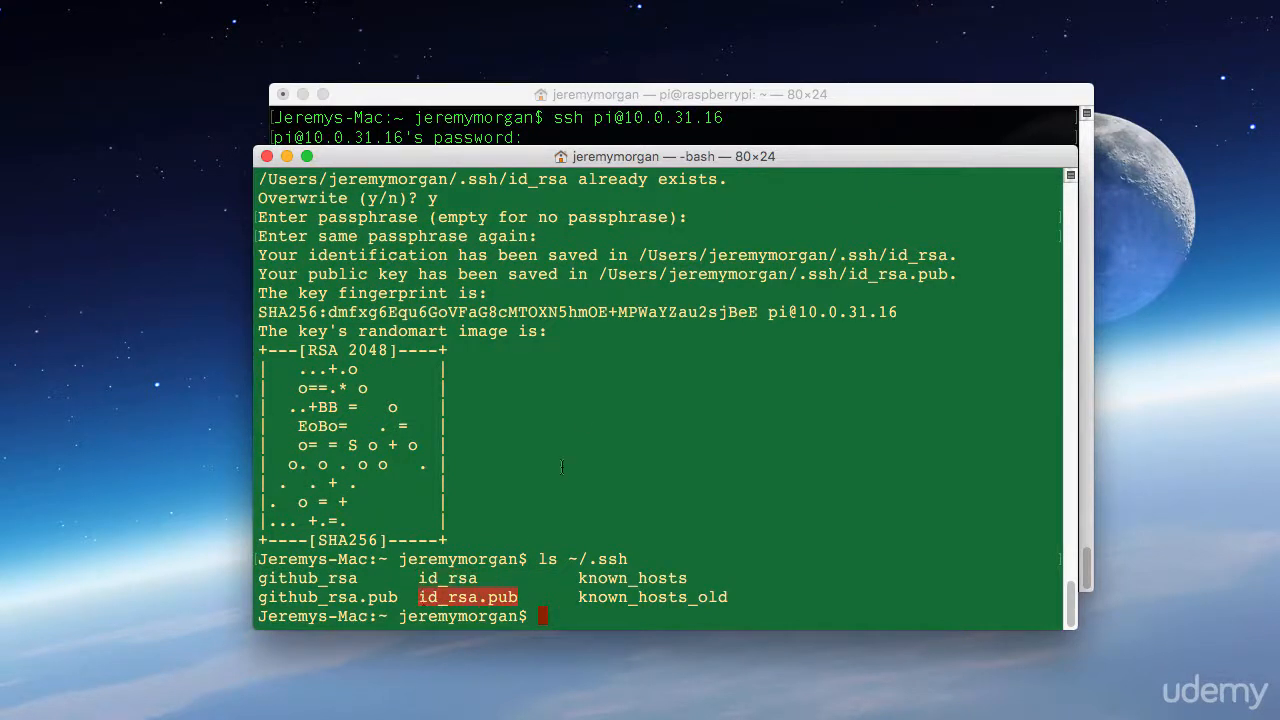
pyautogui.moveTo(588, 376)
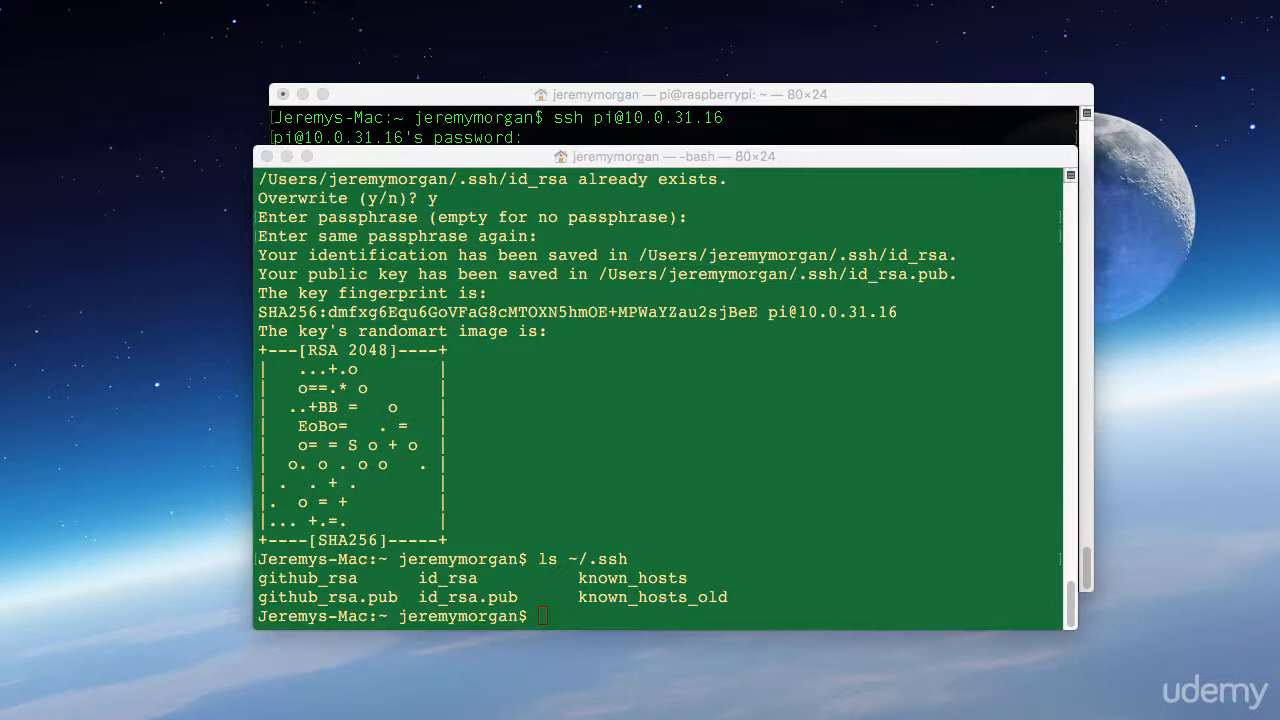
pyautogui.rightClick(650, 616)
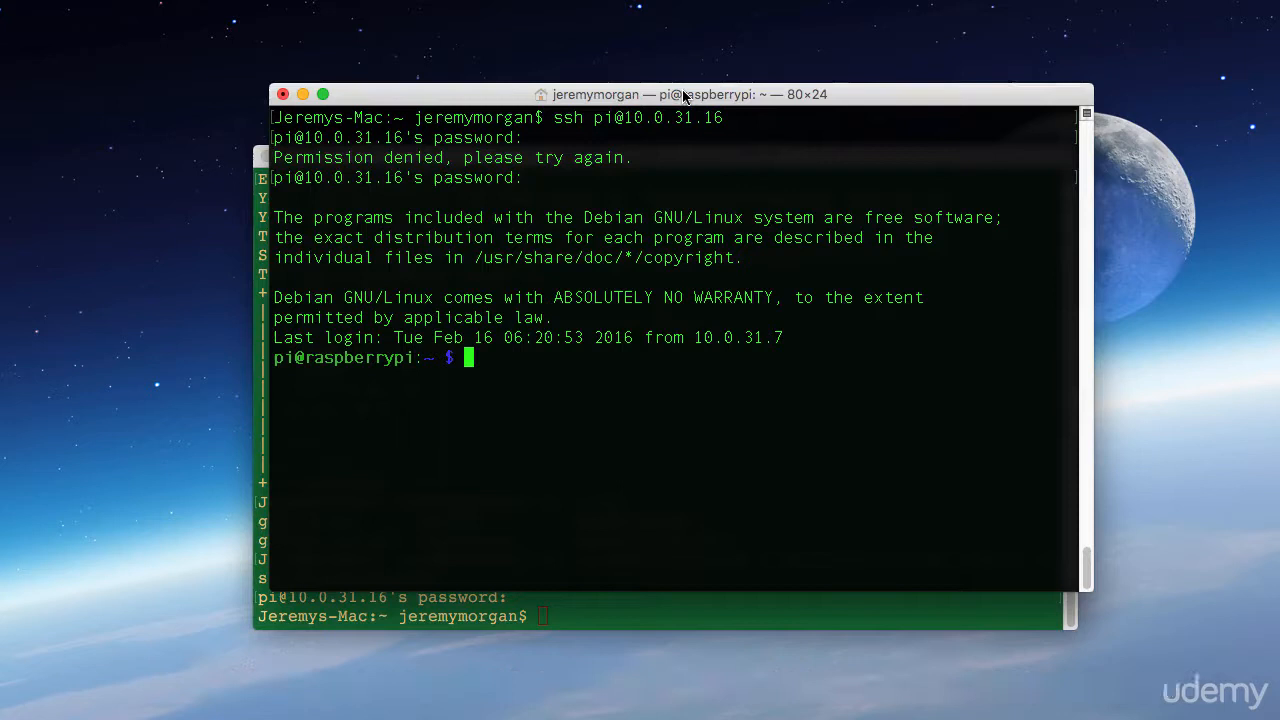
pyautogui.write('exit')
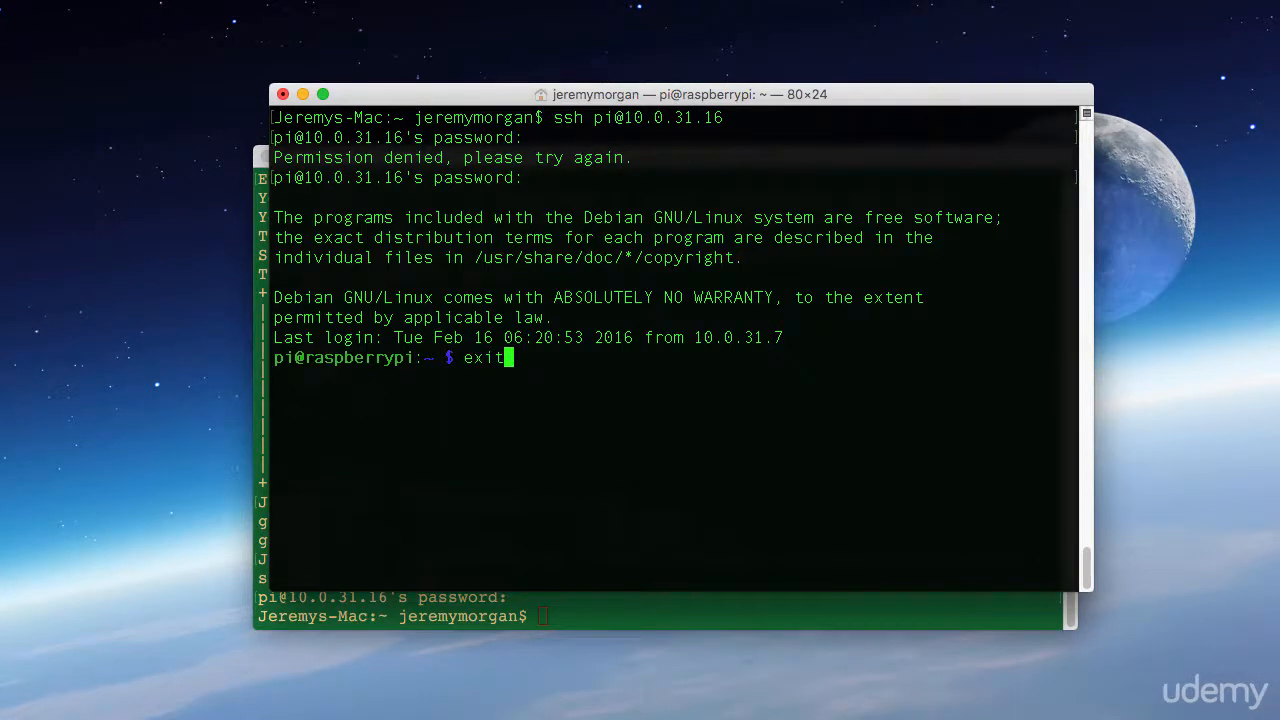
pyautogui.write('ssh pi@10.0.31.16')
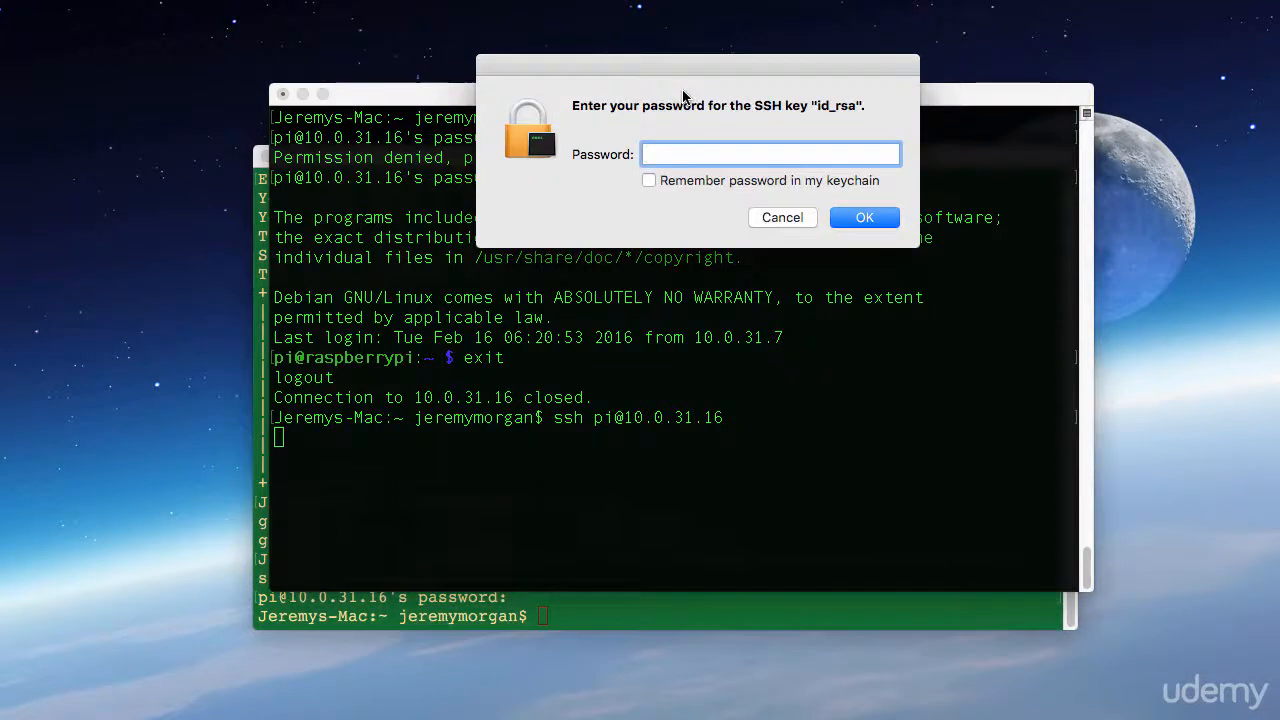
# - Enter the id_rsa key password, remember it in the keychain, and complete the login
pyautogui.click(770, 154)
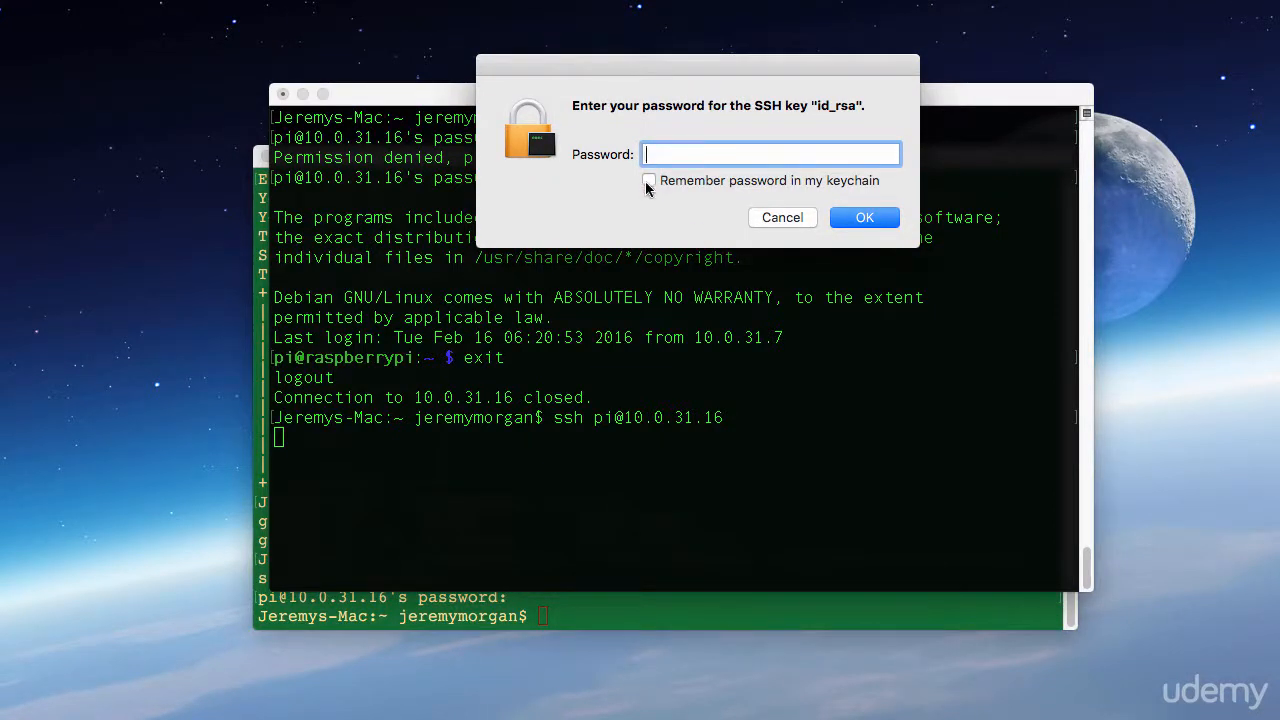
pyautogui.click(648, 180)
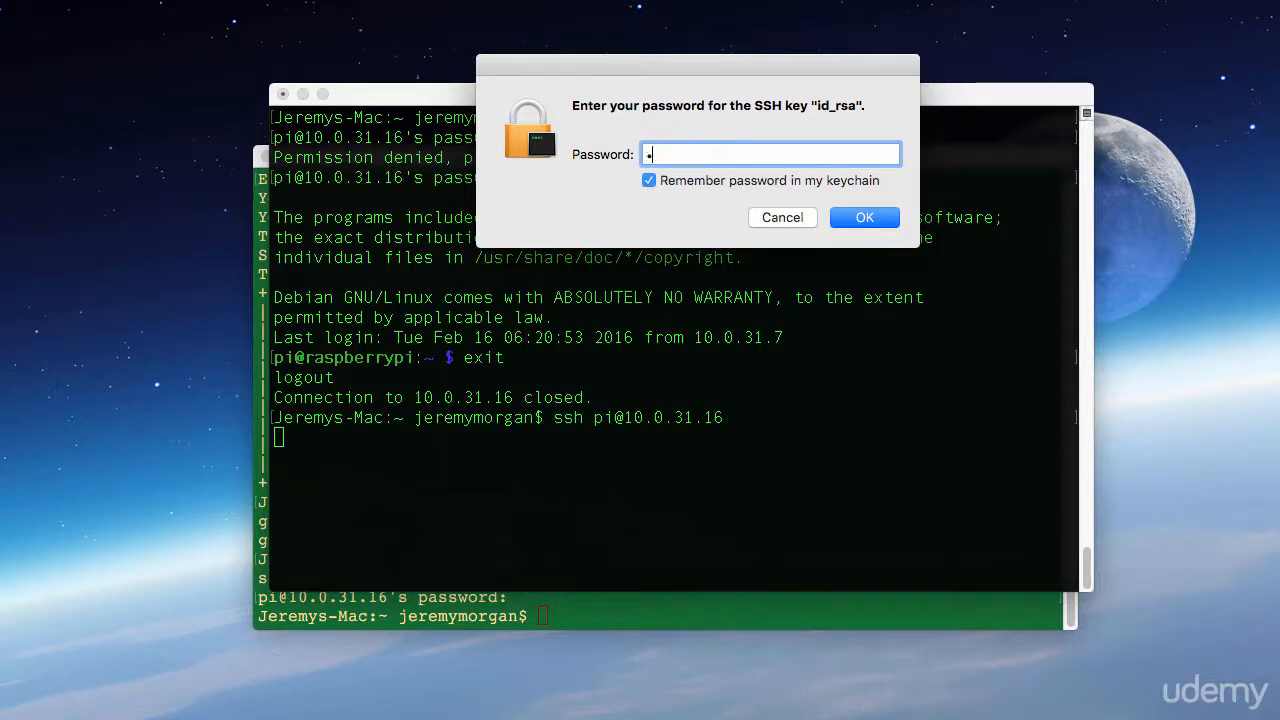
pyautogui.click(864, 216)
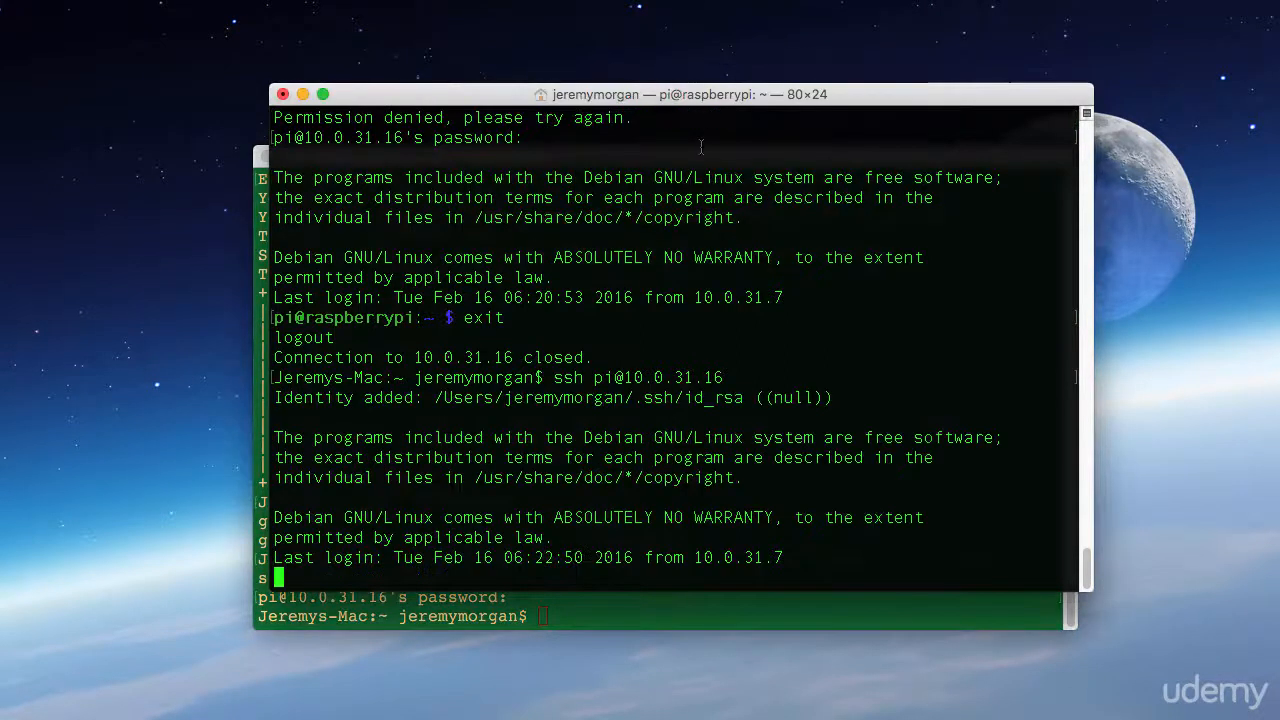
# - Exit and reconnect to the Pi repeatedly, logging in each time without a password
pyautogui.write('exit')
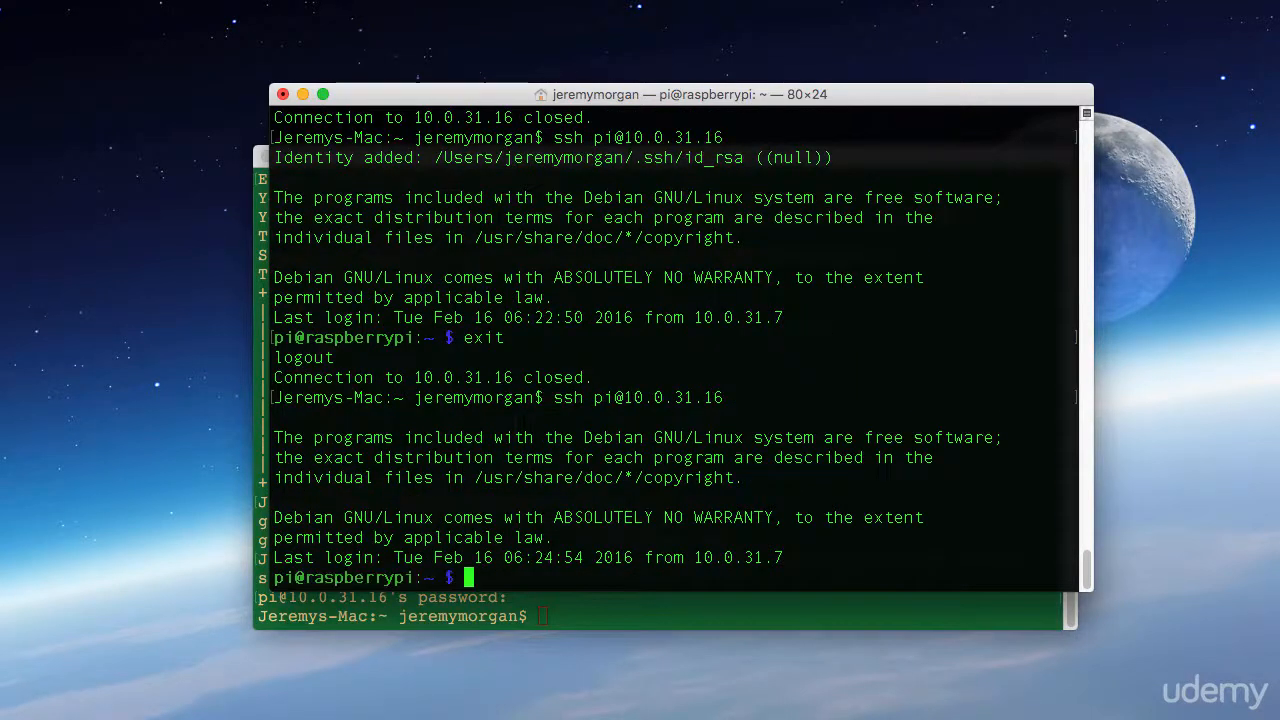
pyautogui.write('exit')
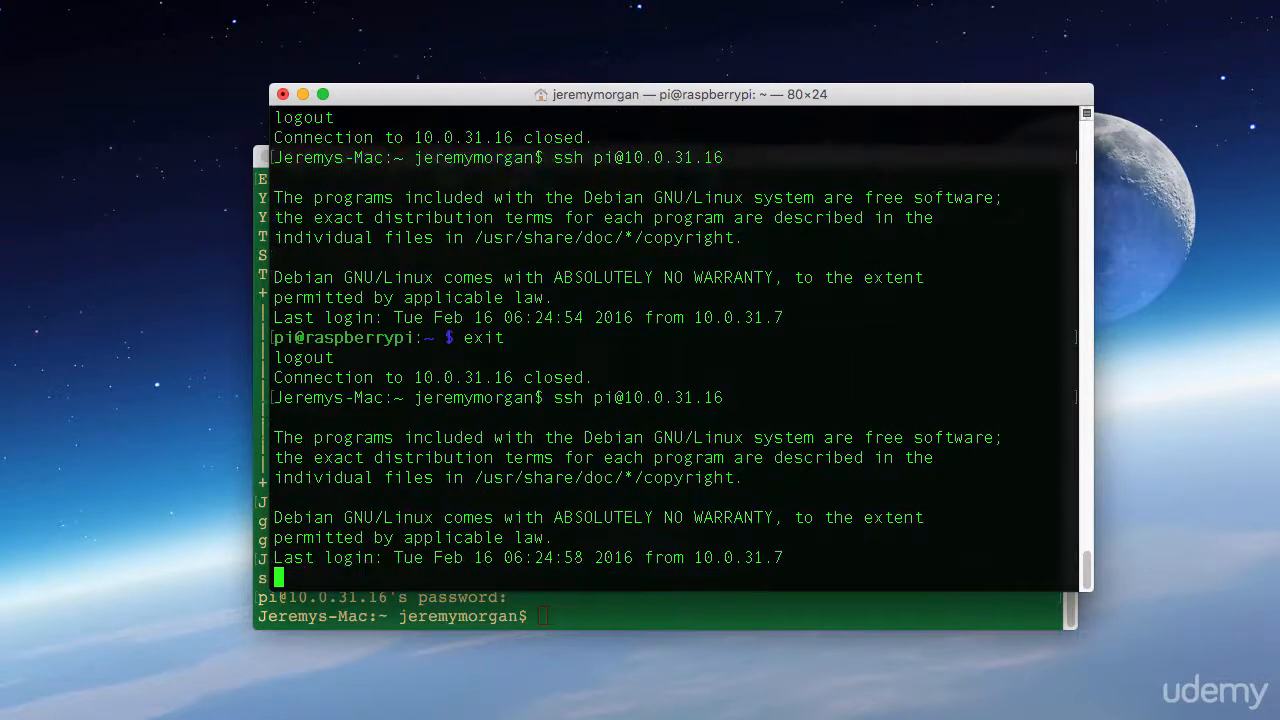
pyautogui.write('exi')
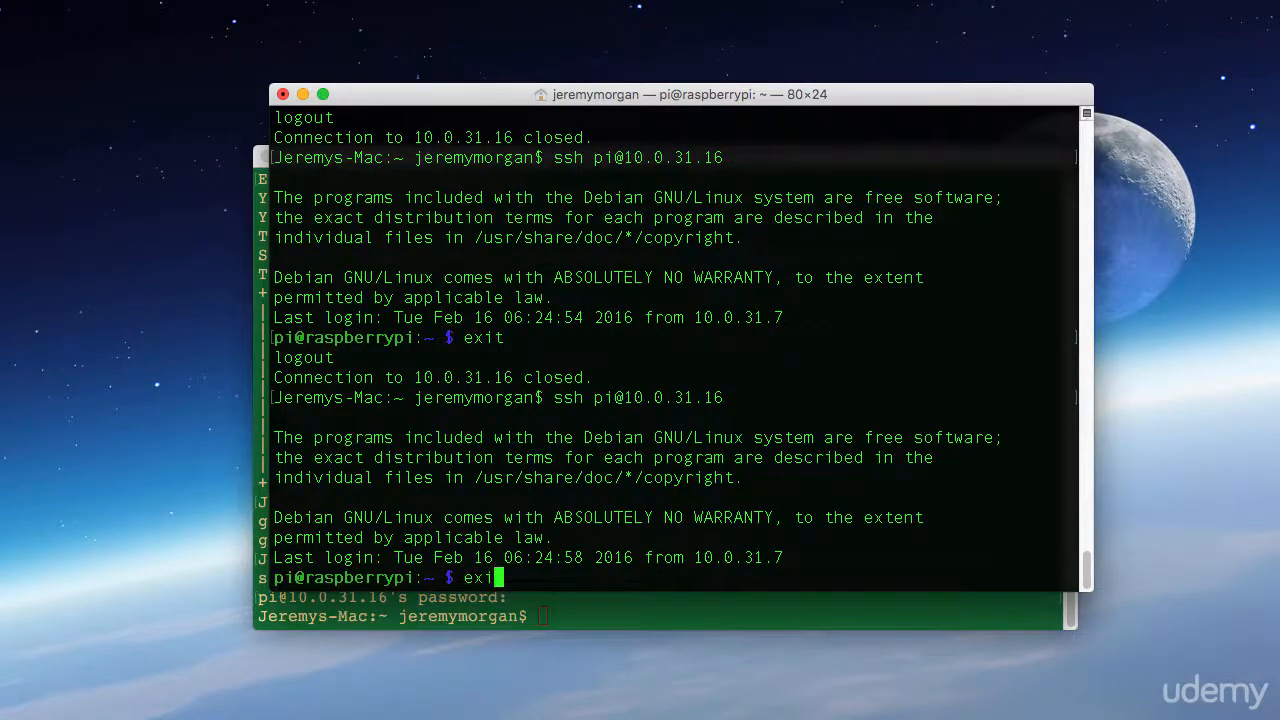